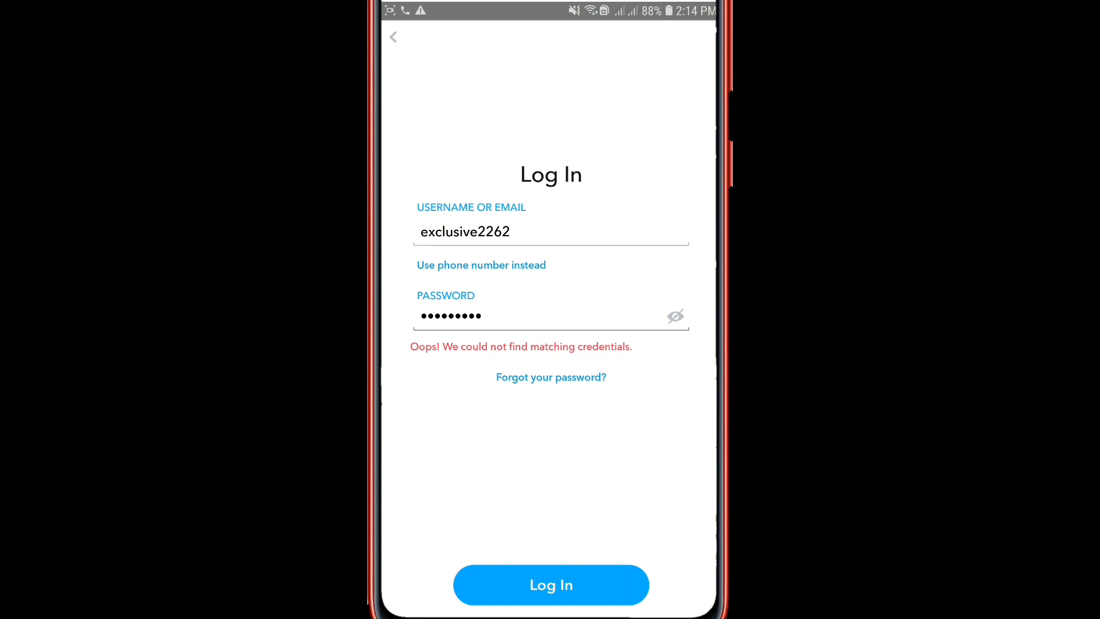
Start a forgotten-password reset and choose to reset via phone number
{"action": "left_click", "coordinate": [547, 316]}
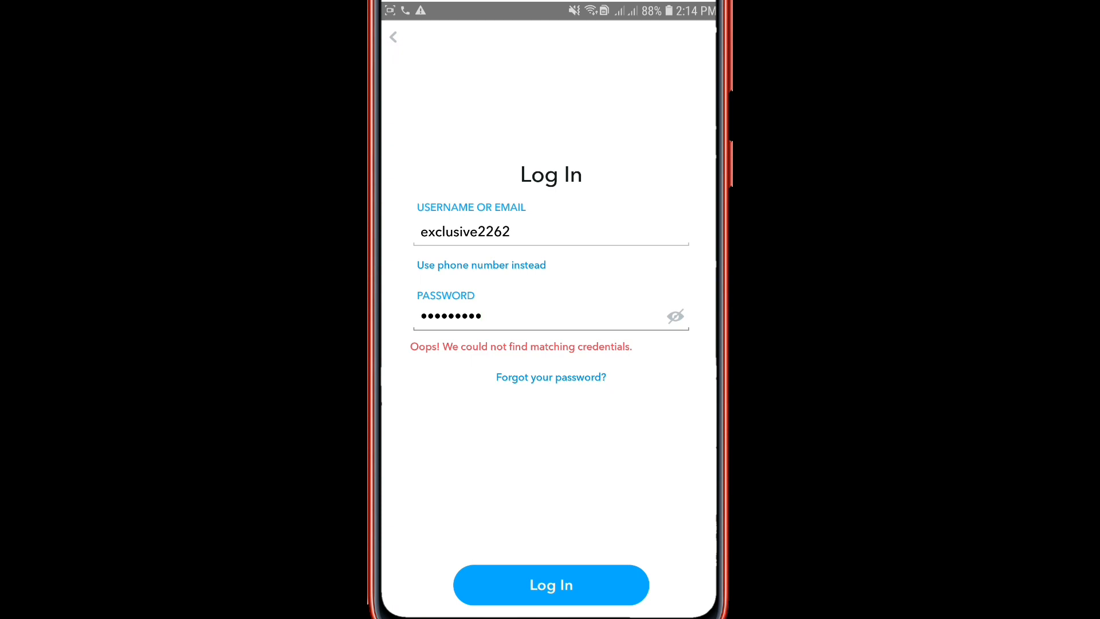
{"action": "left_click", "coordinate": [551, 377]}
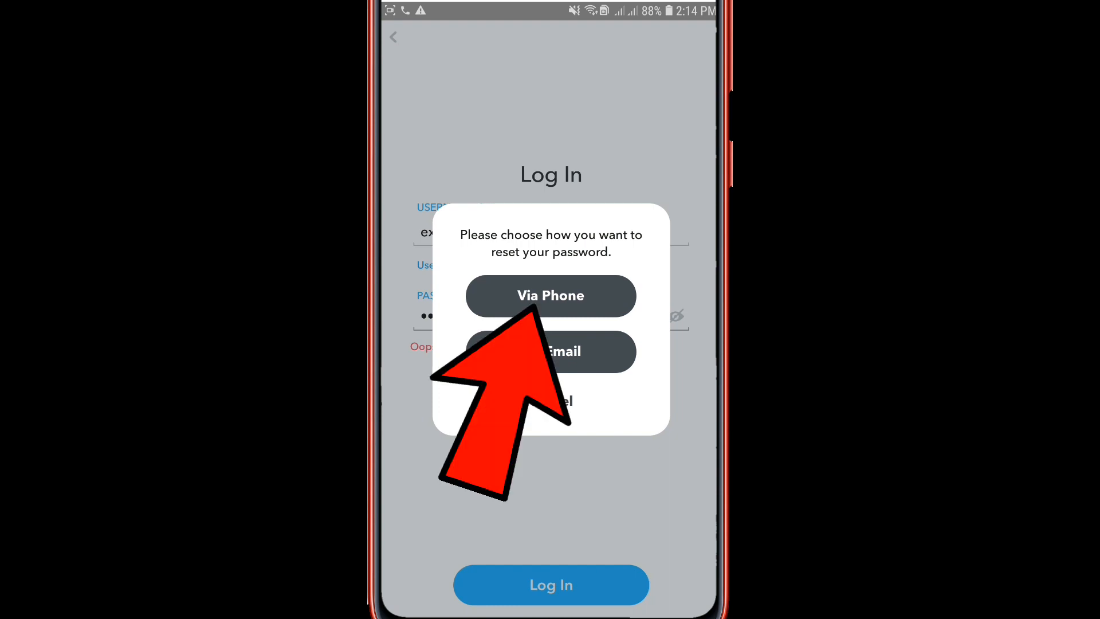
{"action": "left_click", "coordinate": [550, 295]}
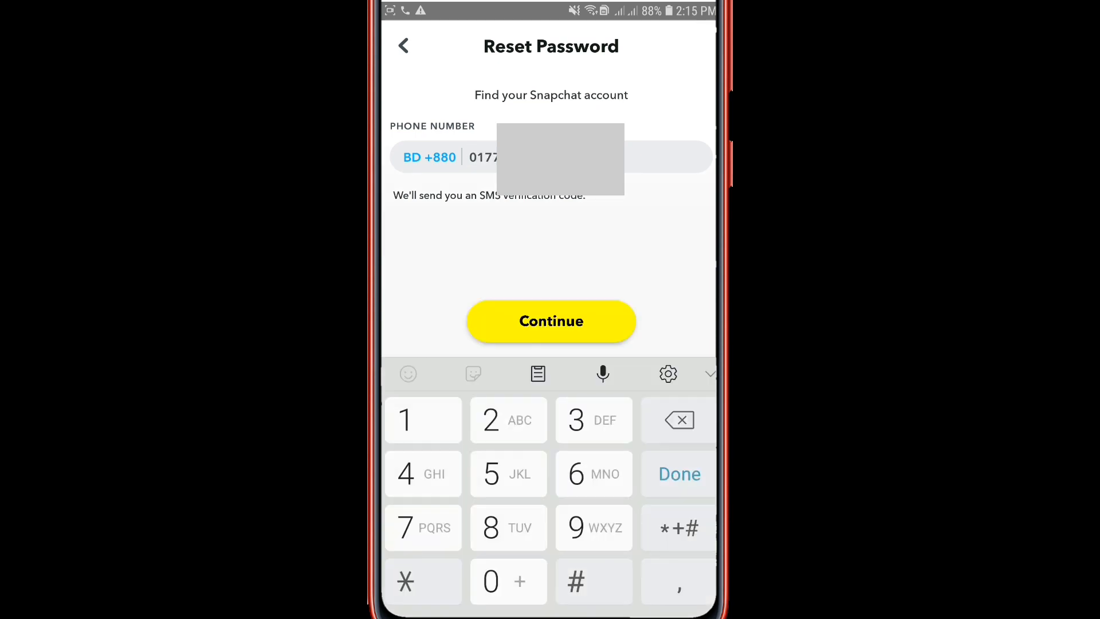
Send the verification code to the phone and begin entering the SMS code
{"action": "left_click", "coordinate": [551, 321]}
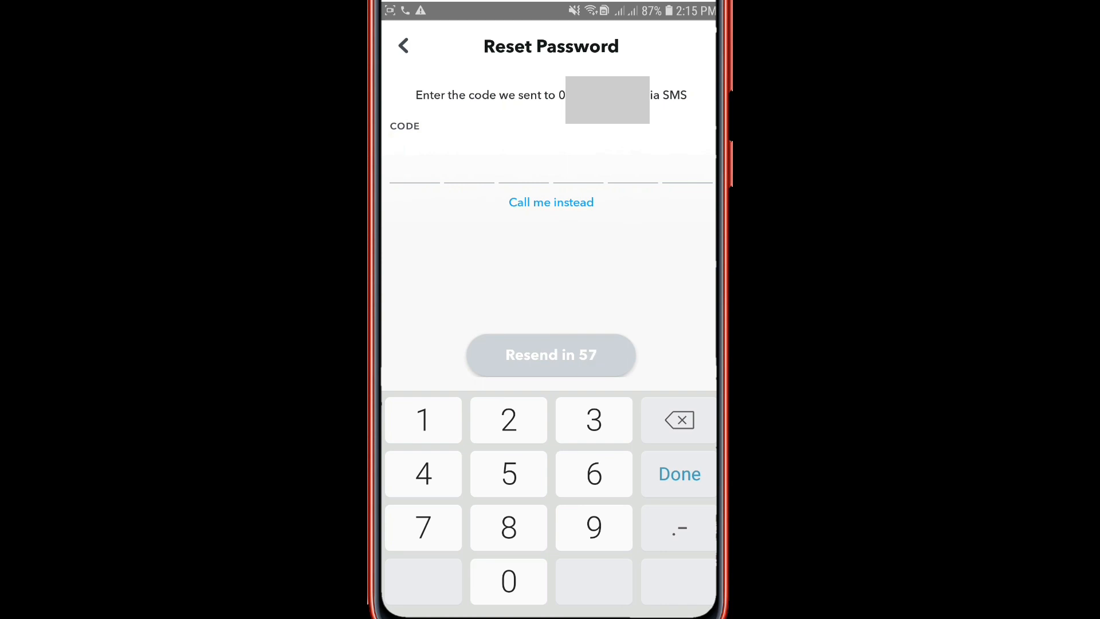
{"action": "left_click", "coordinate": [593, 420]}
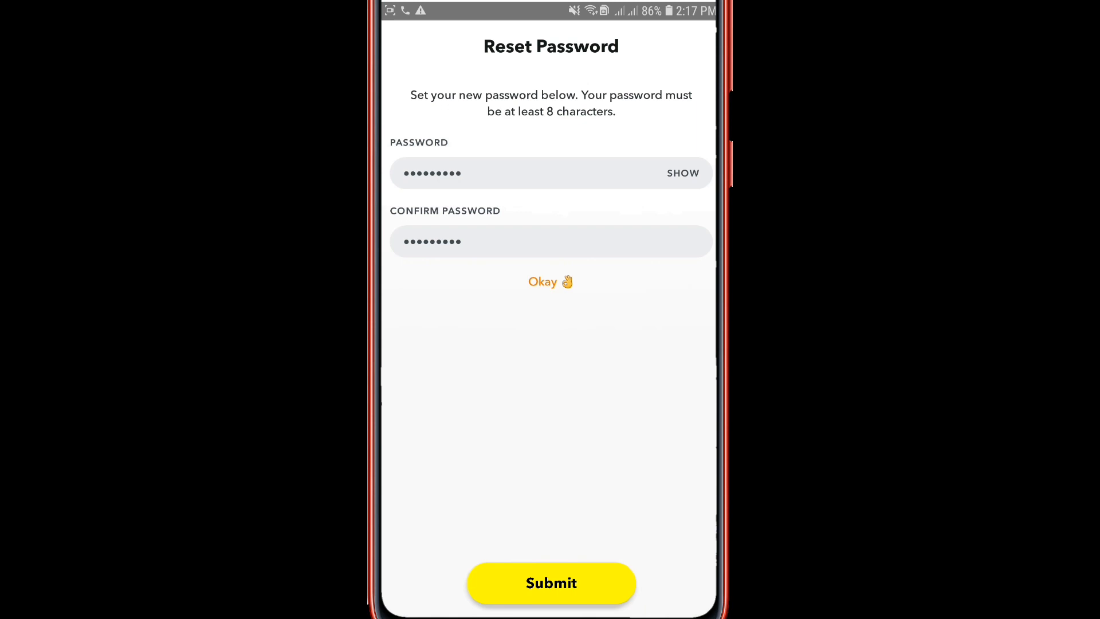
Submit the new password and begin entering it on the Log In screen
{"action": "left_click", "coordinate": [551, 583]}
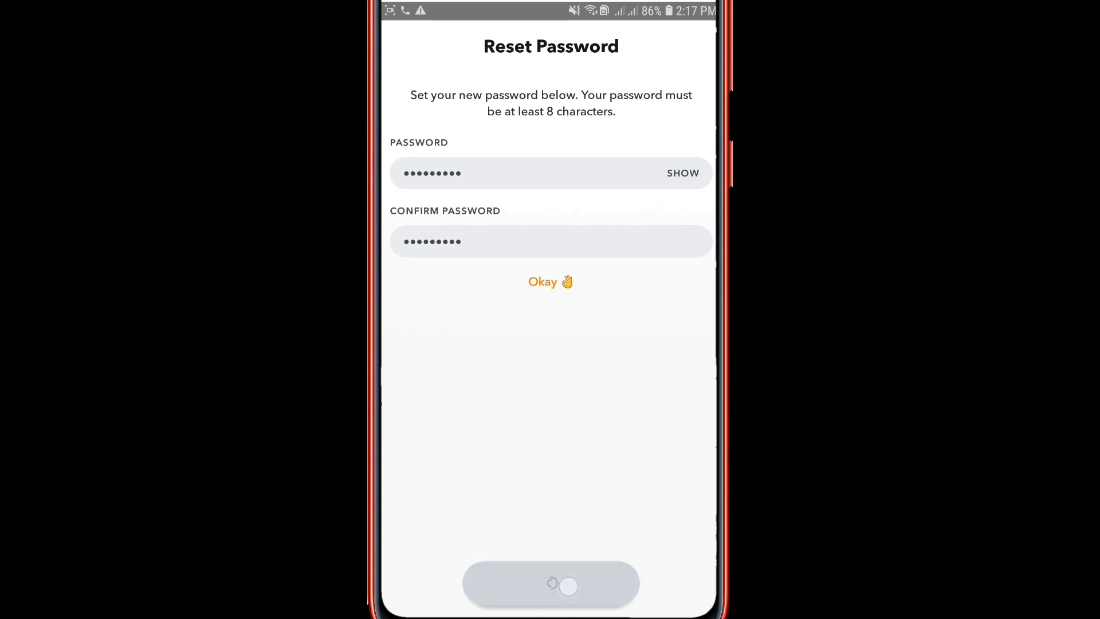
{"action": "left_click", "coordinate": [550, 281]}
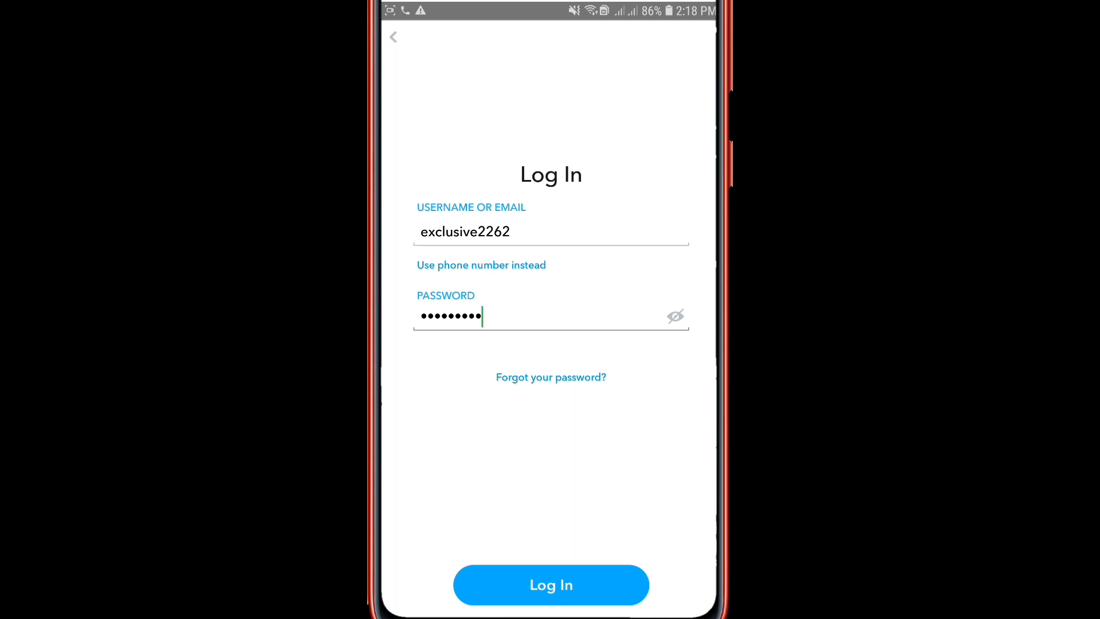
Log in with the new password and open the profile from the camera screen's top-left icon
{"action": "left_click", "coordinate": [551, 585]}
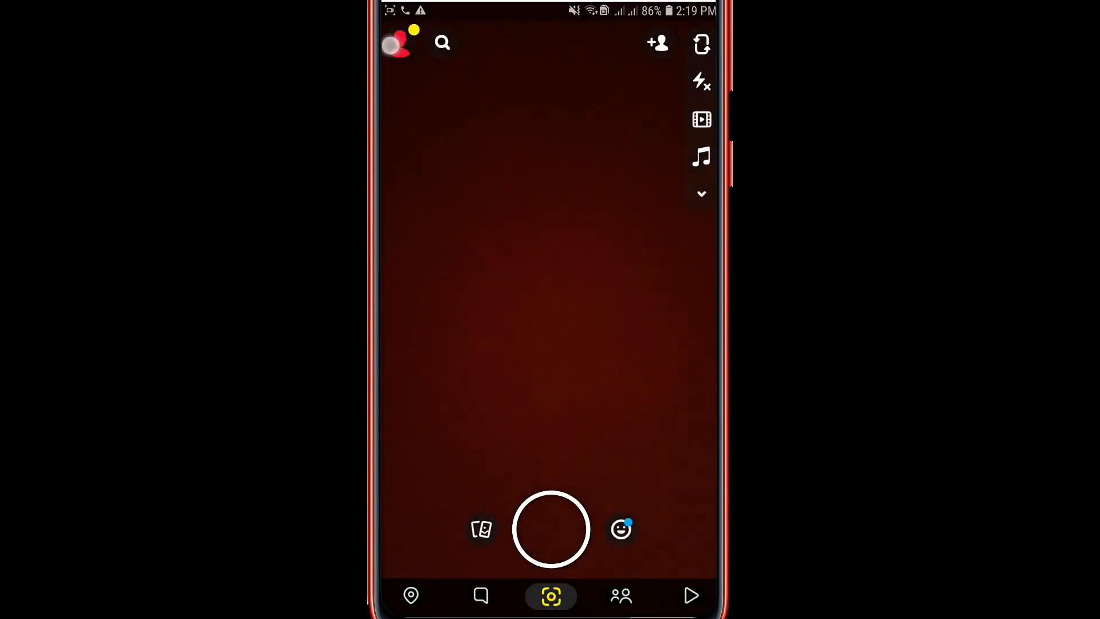
{"action": "left_click", "coordinate": [397, 44]}
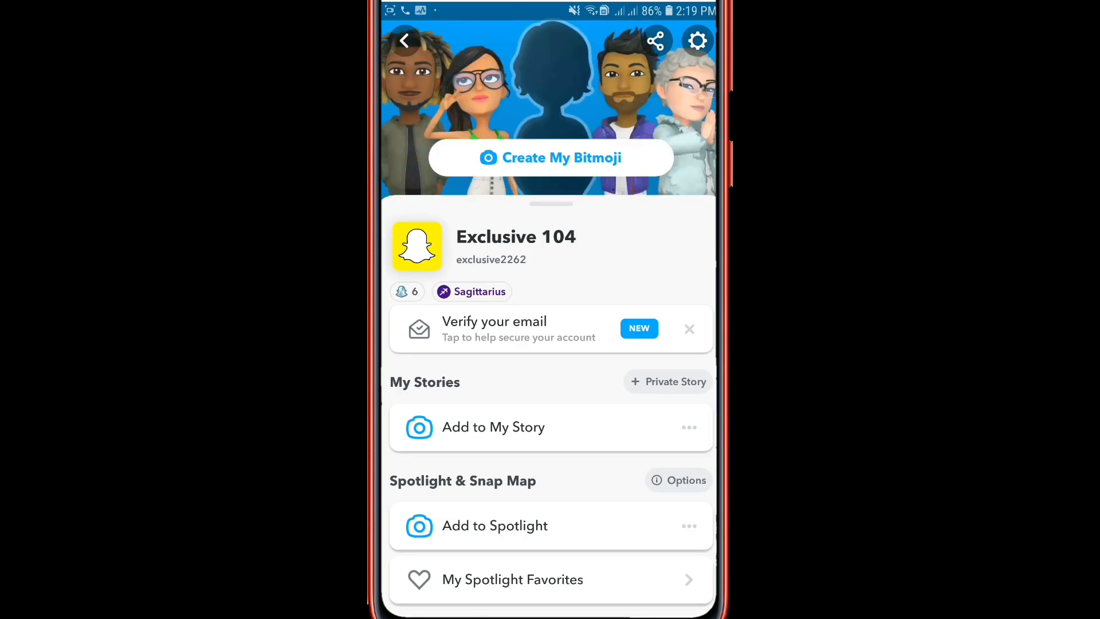
{"action": "left_click", "coordinate": [417, 245]}
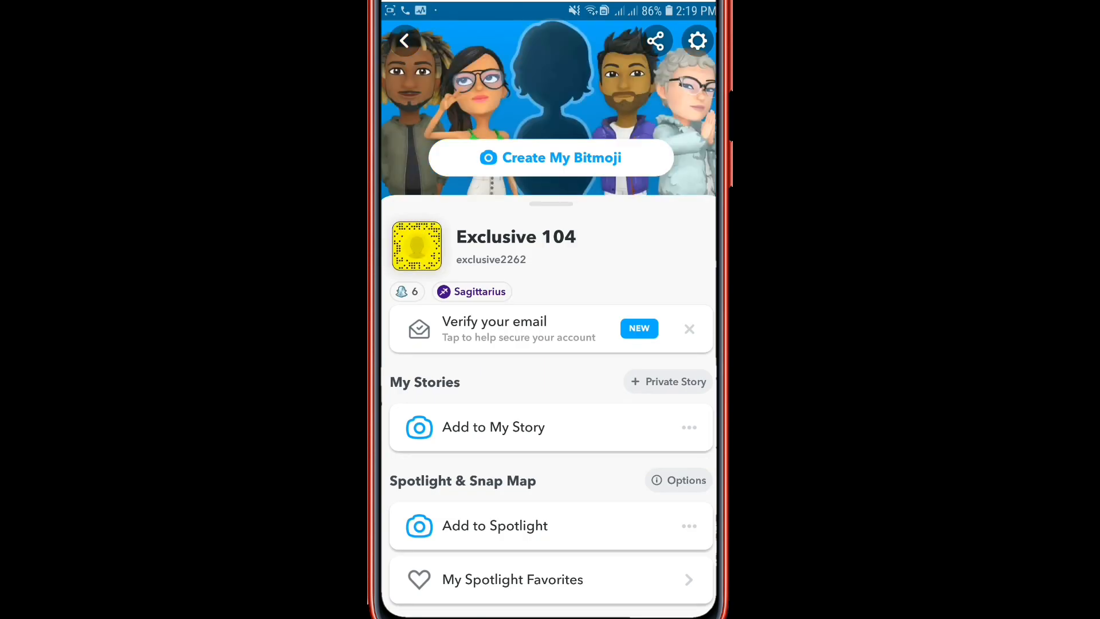